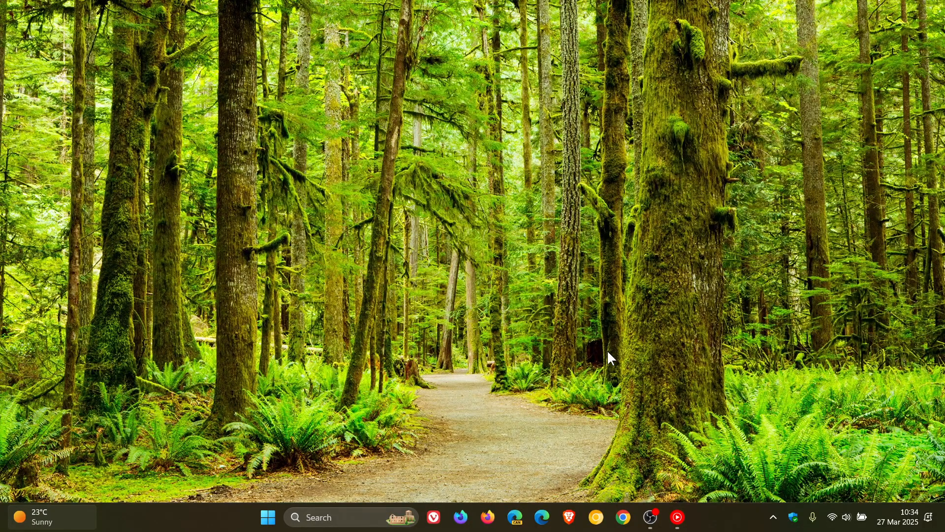
Search "rem" so Remote Desktop Connection appears as the best match.
text(r)
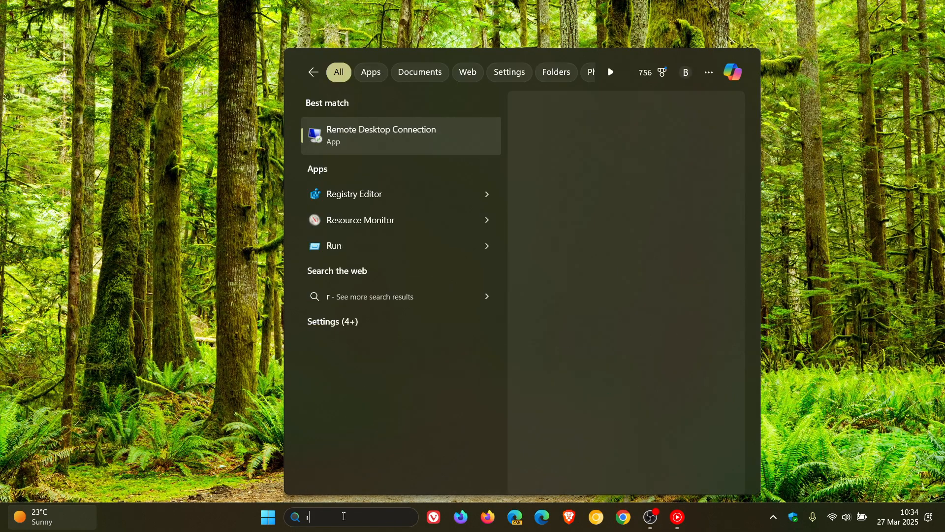
text(em)
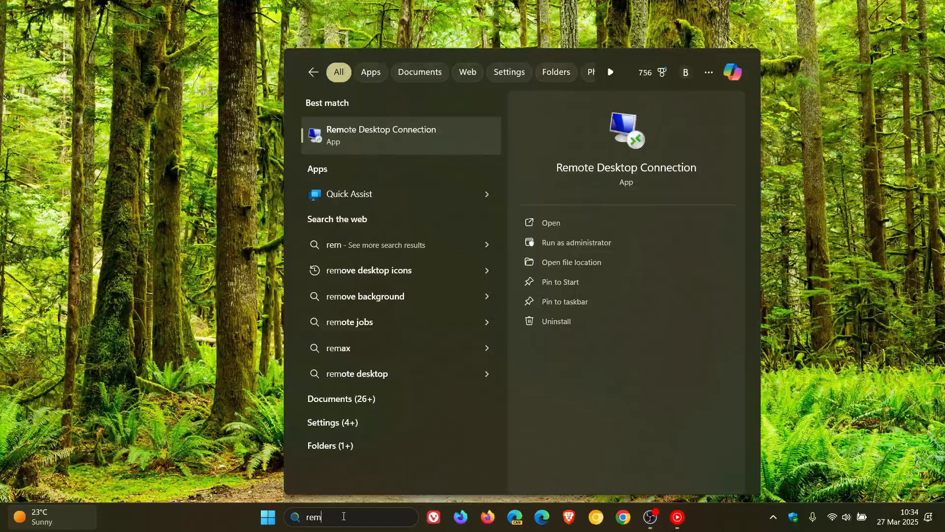
Launch Remote Desktop Connection and focus its empty Computer field.
click(549, 222)
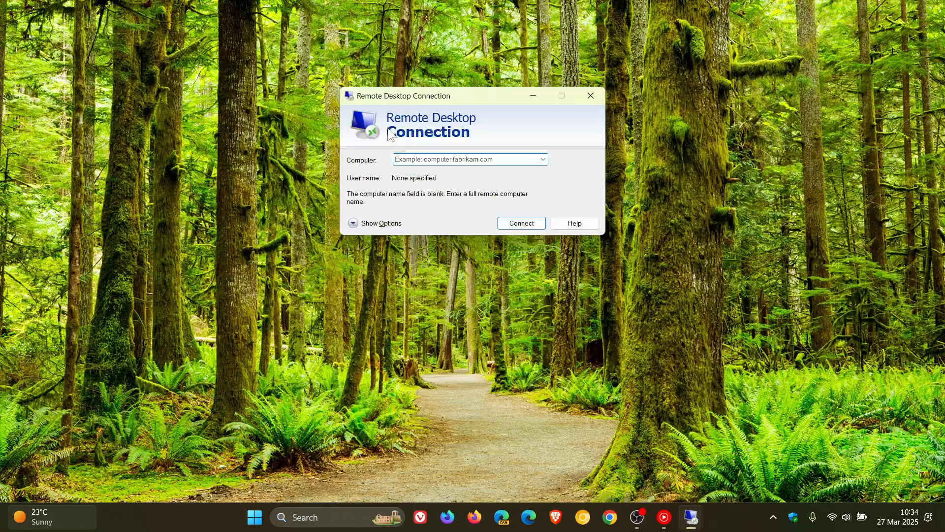
mouse_move(701, 271)
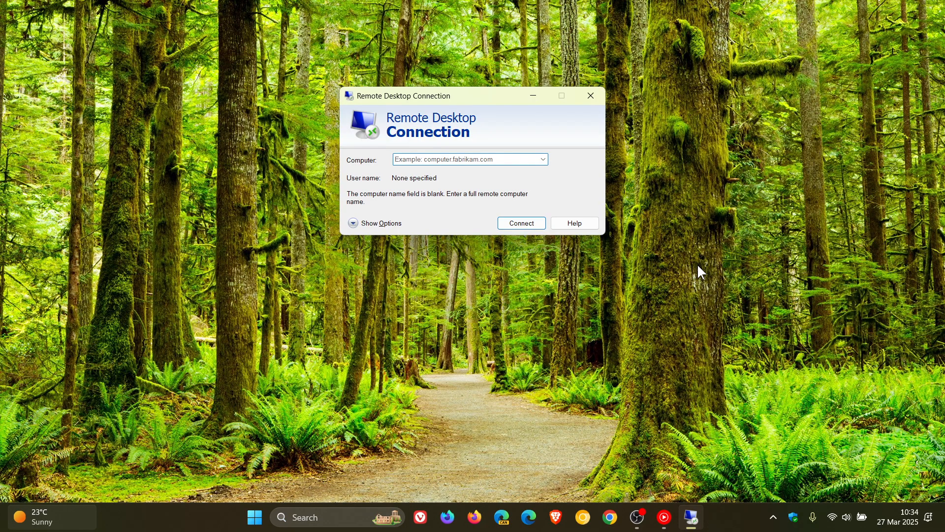
click(469, 159)
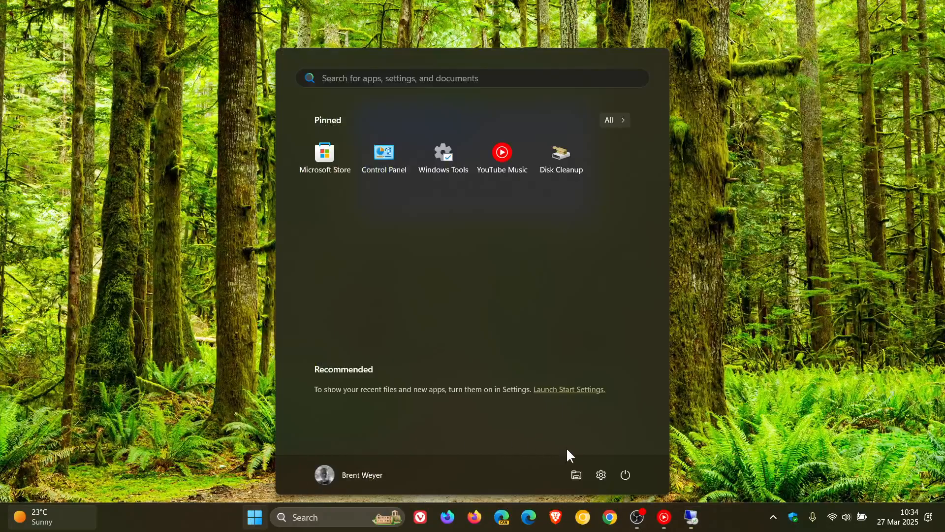
Bring up Settings from Start and go to the Windows Update page.
click(601, 474)
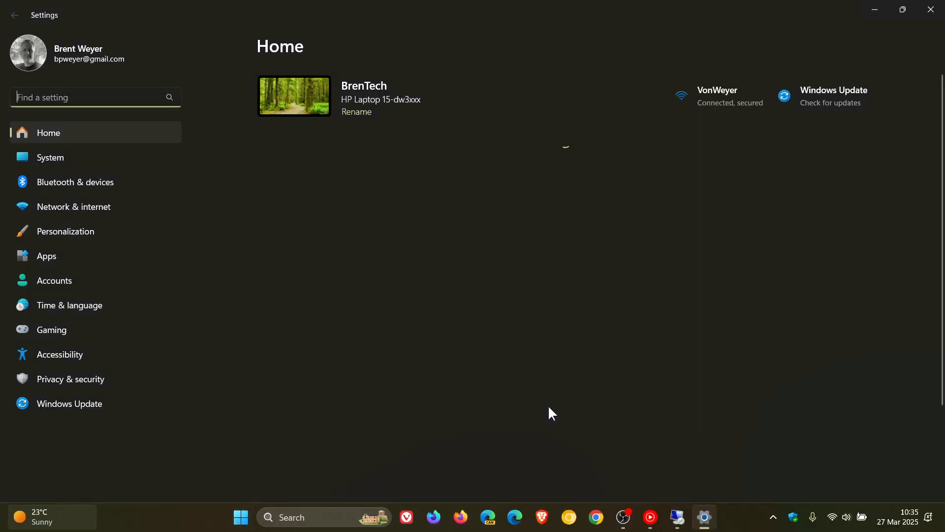
click(69, 403)
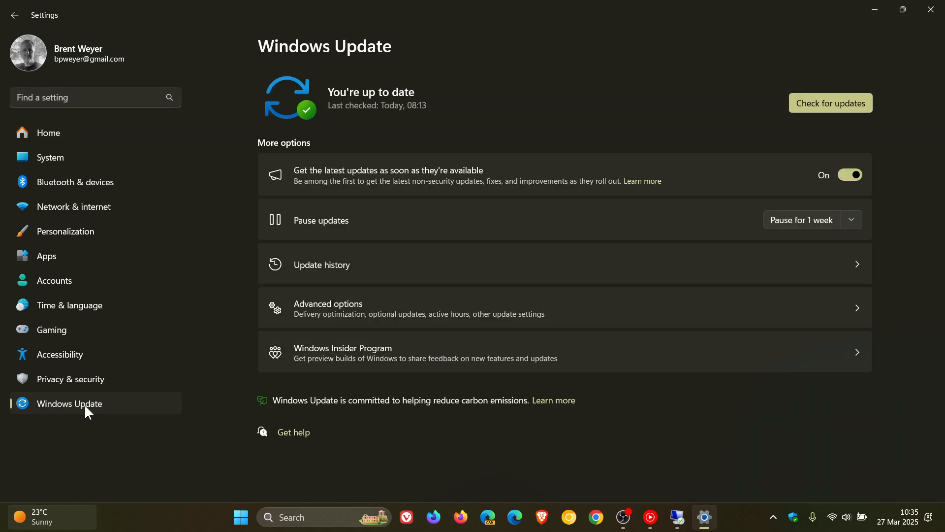
View Update history's 48 installed quality updates, minimize Settings, and show the Start power options.
click(321, 264)
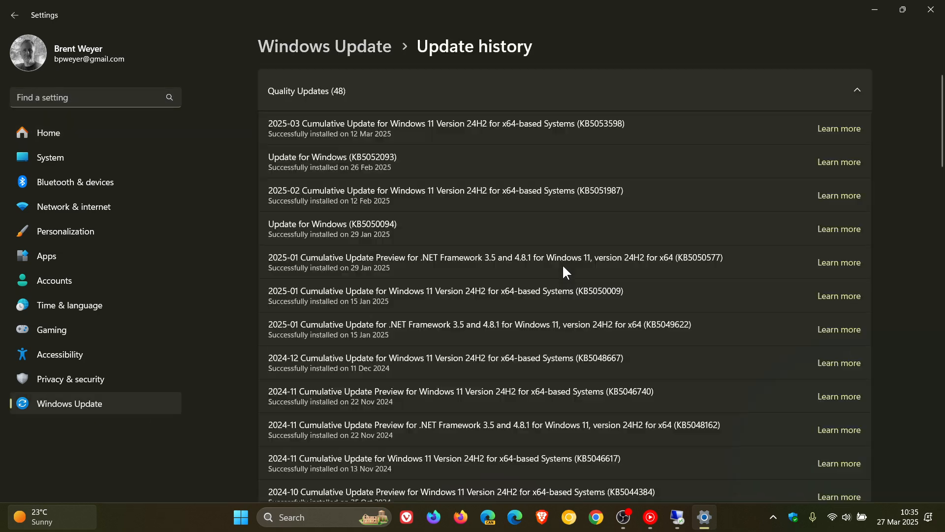
mouse_move(563, 265)
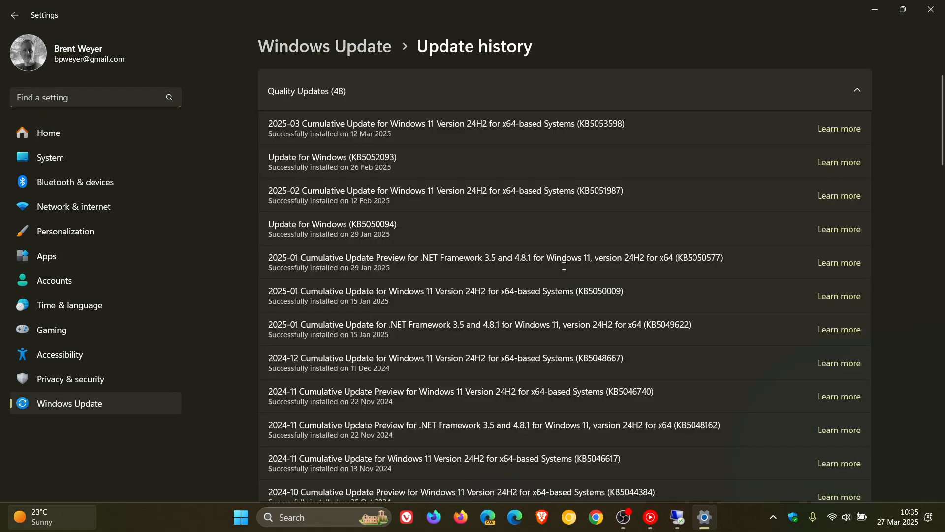
mouse_move(500, 218)
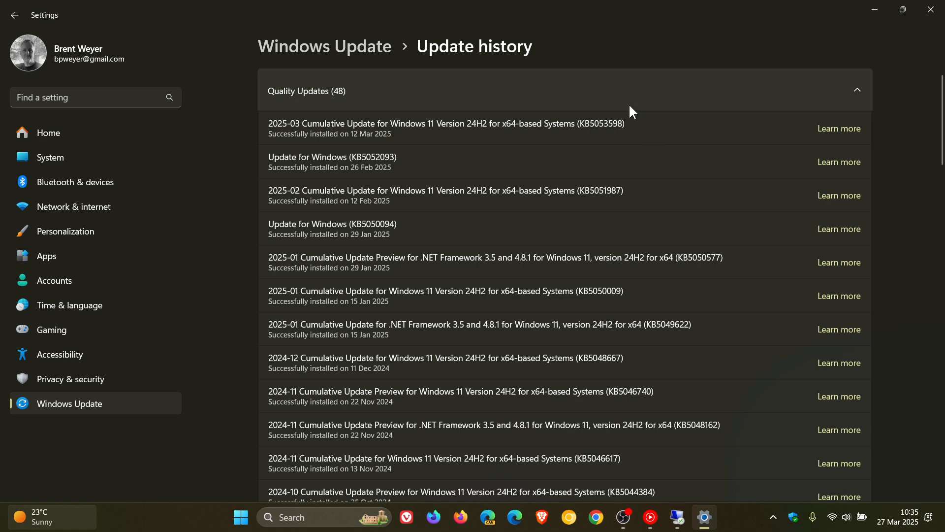
mouse_move(669, 122)
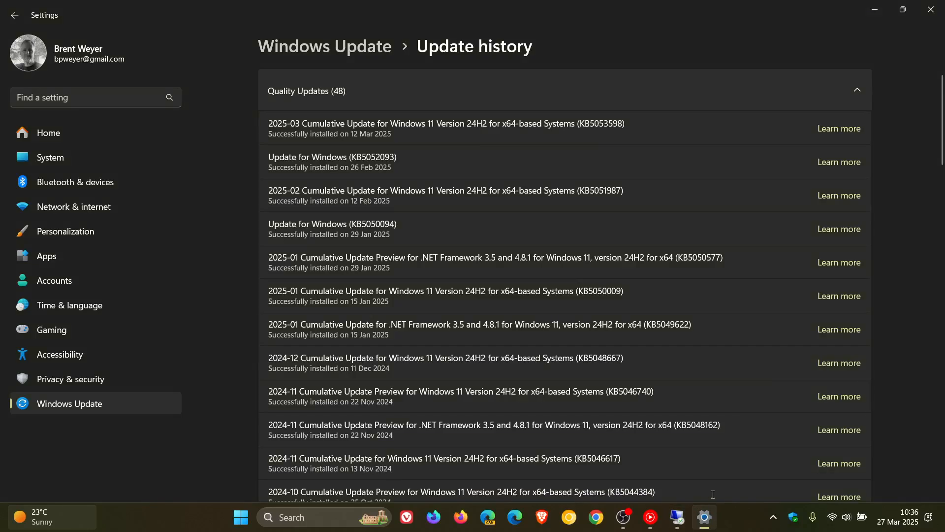
mouse_move(416, 185)
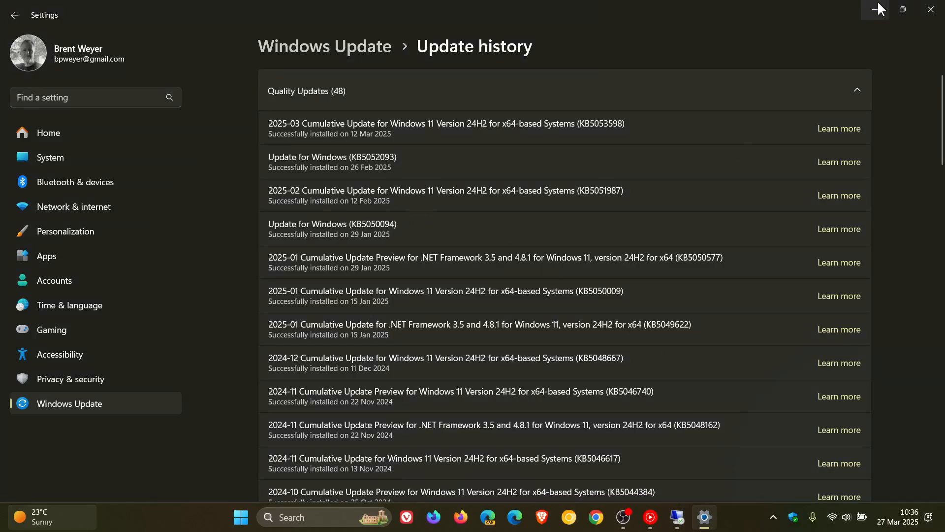
click(875, 10)
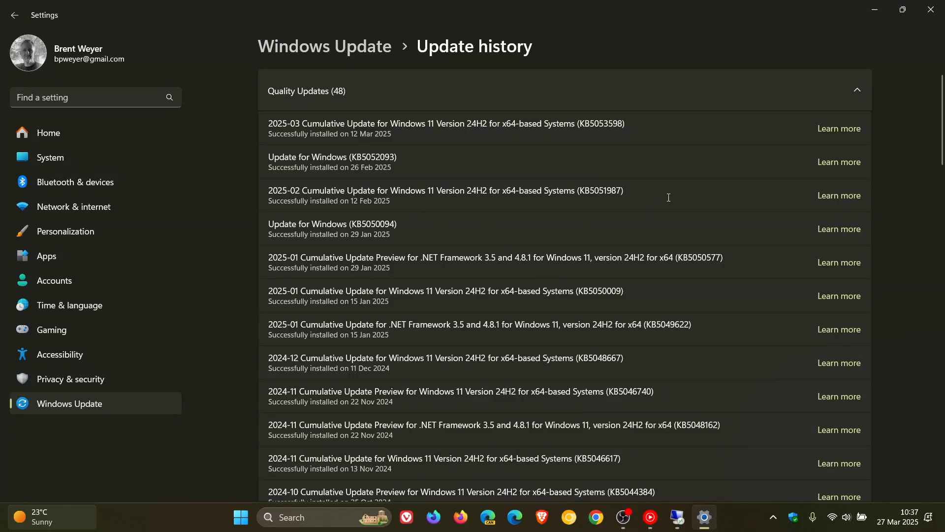
mouse_move(670, 194)
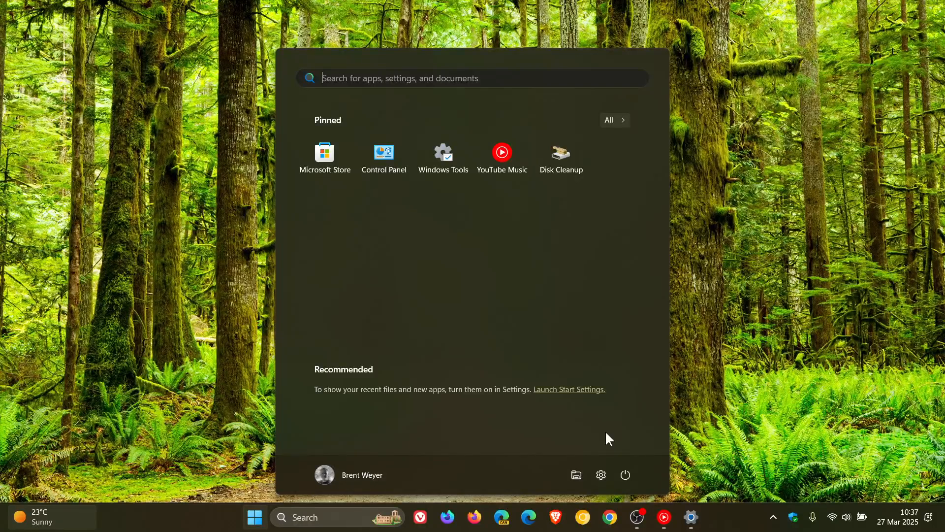
click(626, 475)
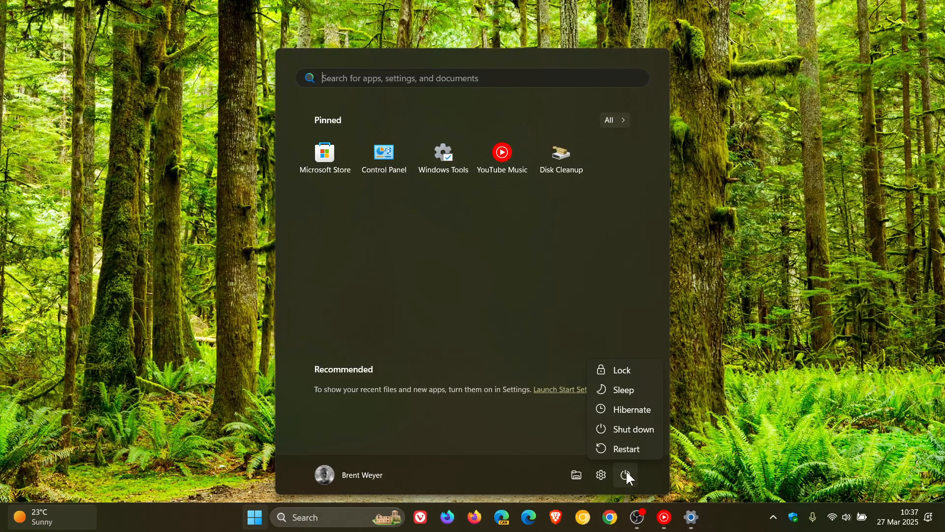